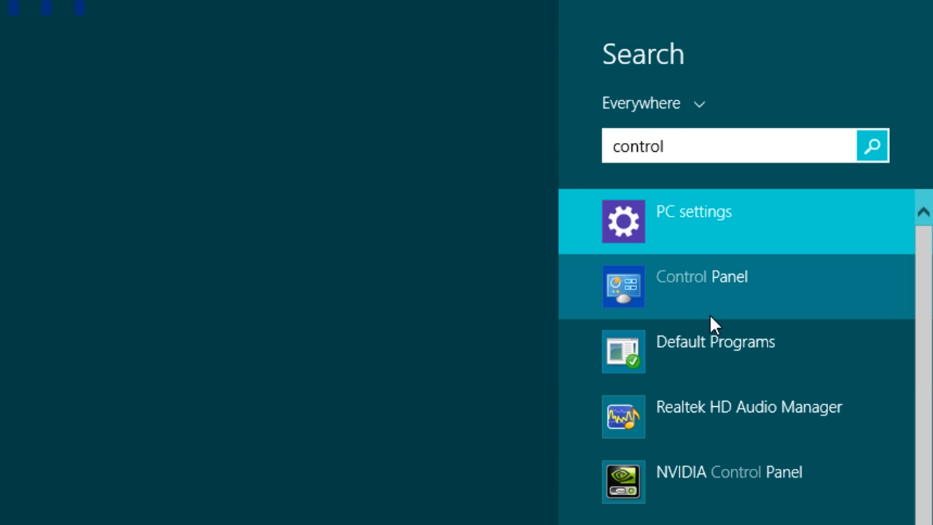
Open Control Panel from the Windows search results for 'control'.
click(701, 286)
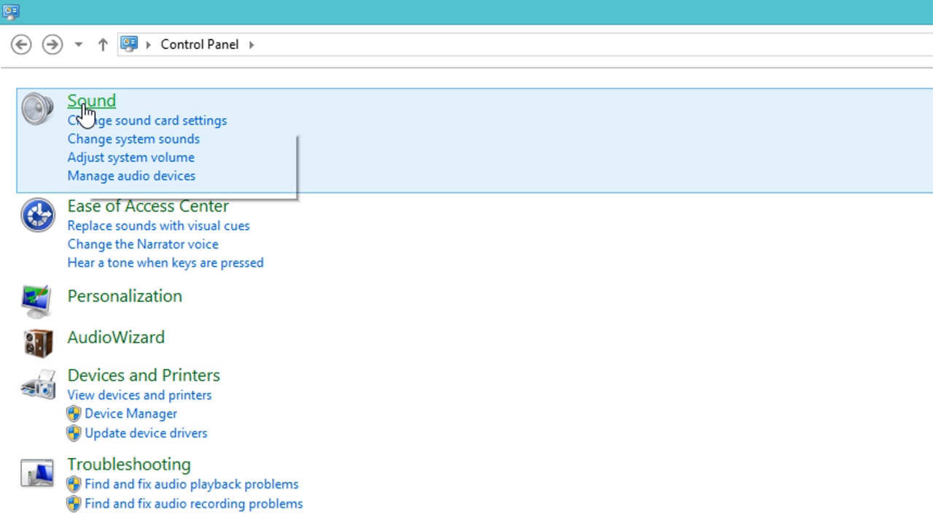
In Sound playback, make Arctis 7 Game headphones default and Headset Earphone default communications device.
click(96, 100)
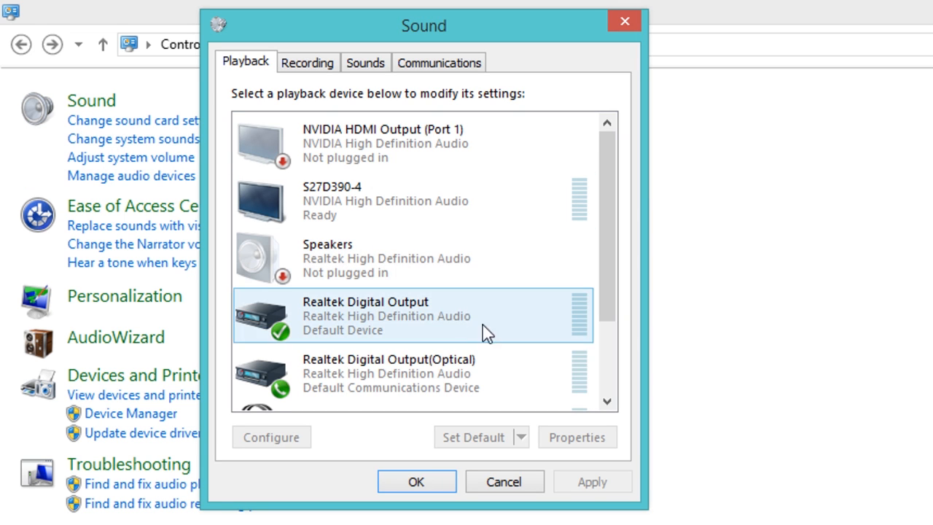
scroll(down, 3)
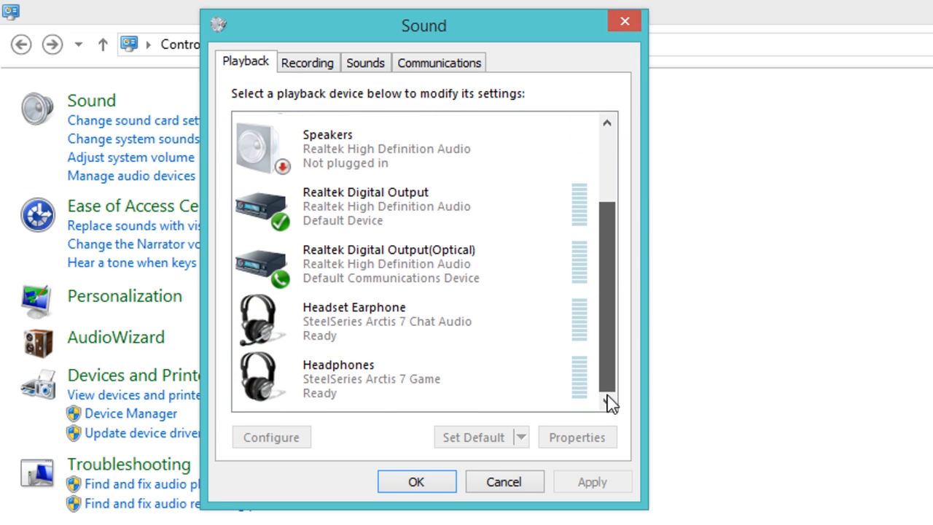
right_click(362, 377)
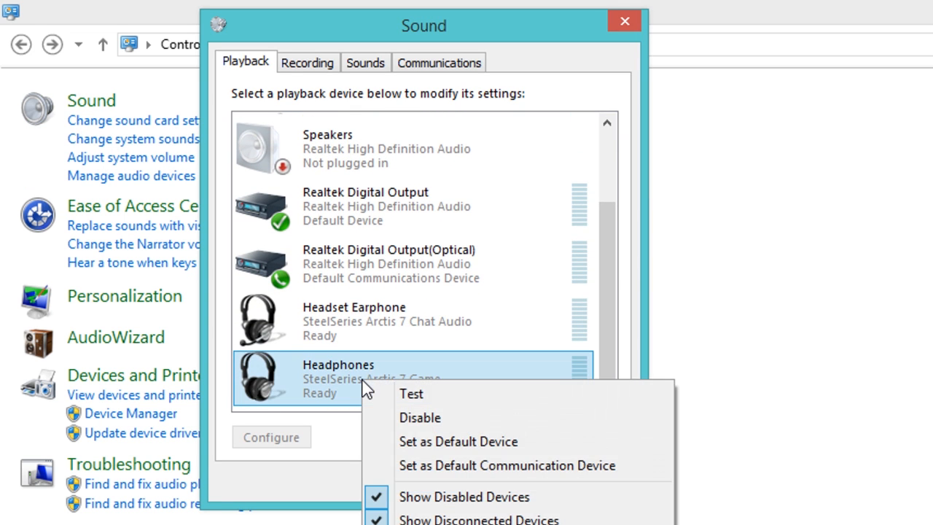
click(455, 440)
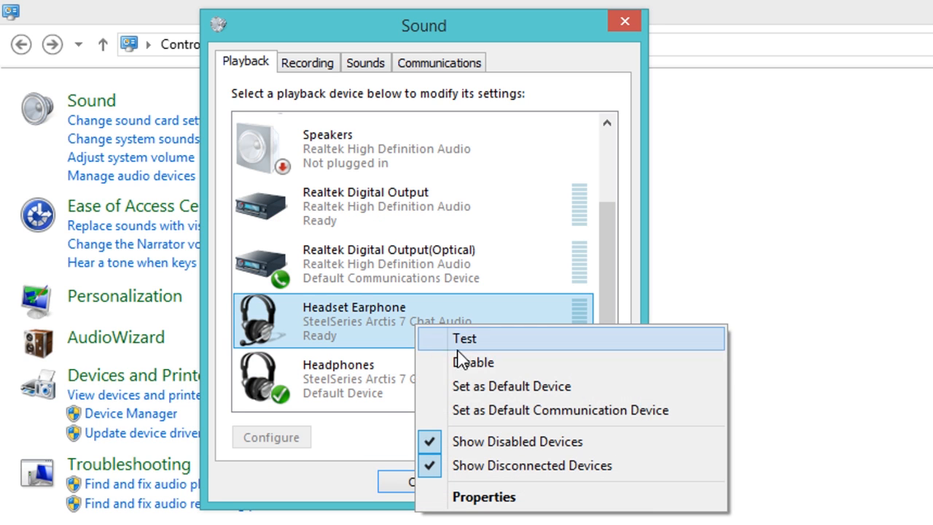
click(559, 411)
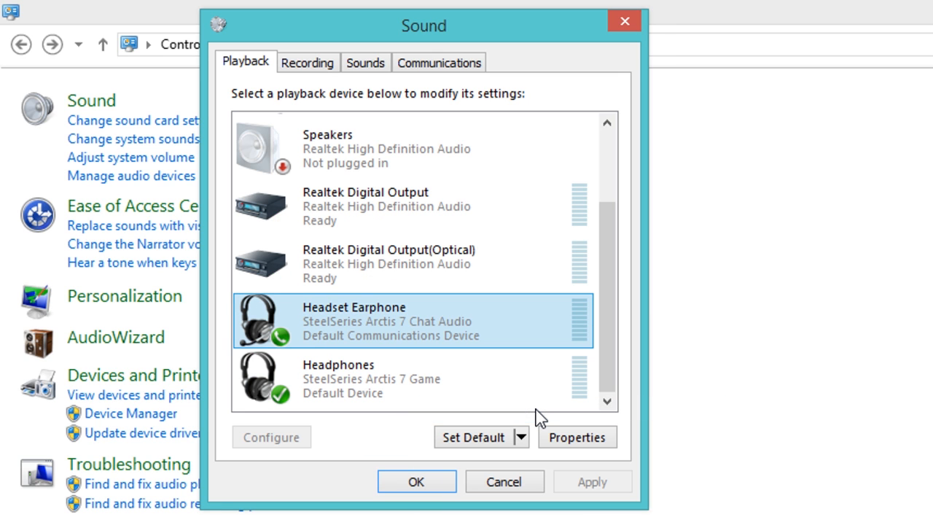
mouse_move(486, 348)
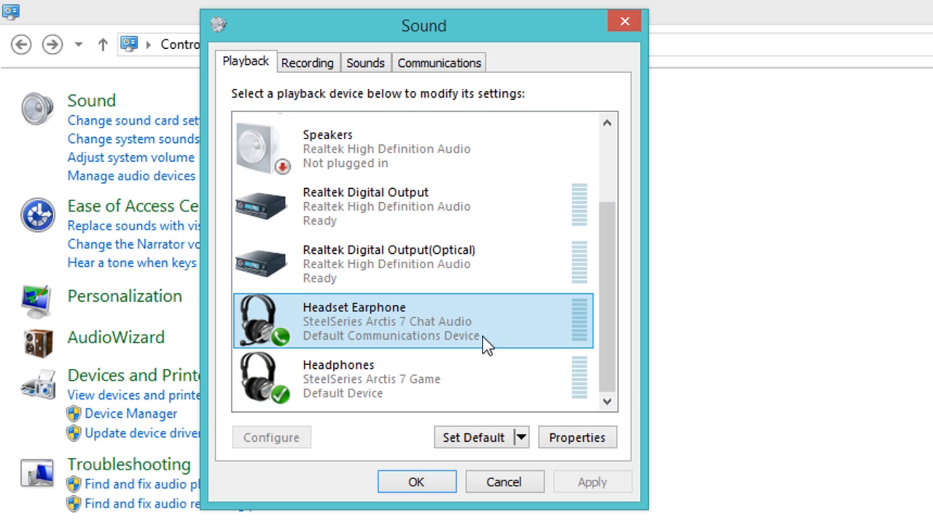
In Recording, disable Stereo Mix, keep Arctis Headset Microphone as default, and confirm with OK.
click(307, 61)
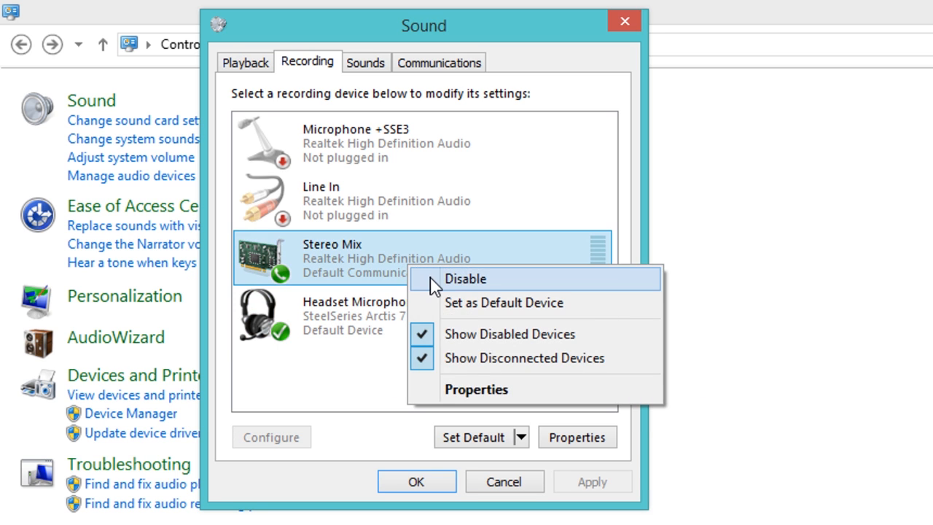
click(467, 280)
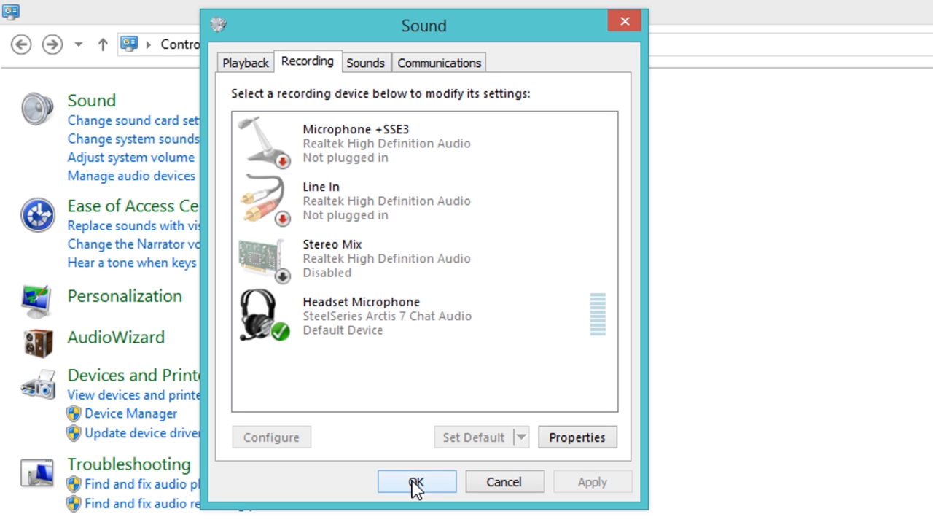
click(412, 481)
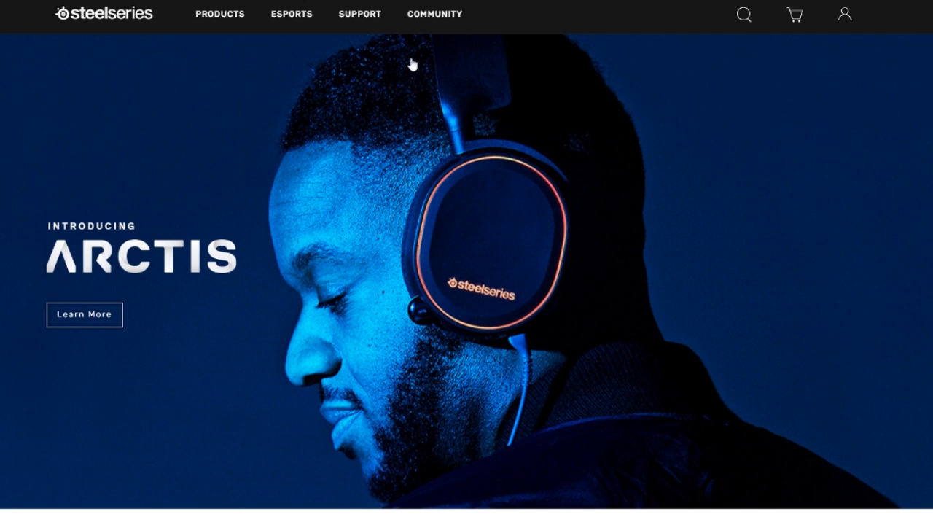
Open the SteelSeries Support page listing Headsets, Mice and Keyboards categories.
click(360, 14)
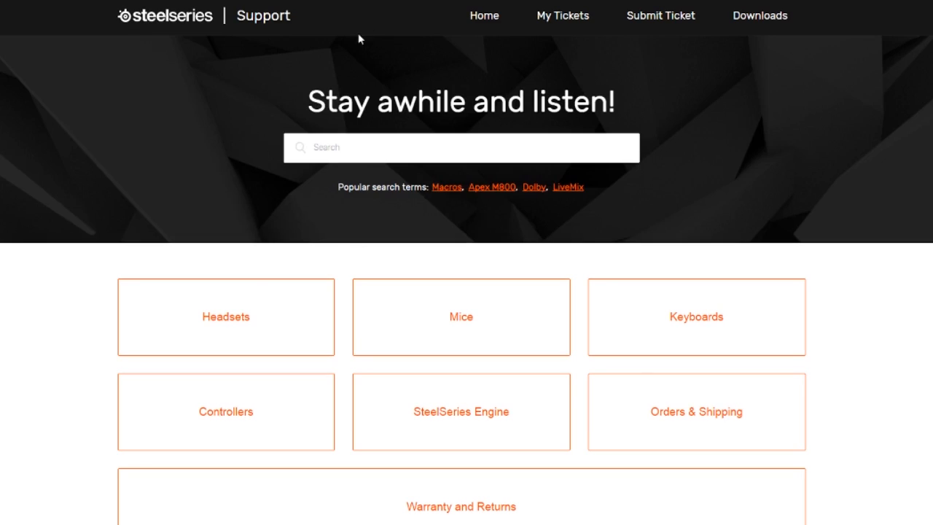
mouse_move(586, 338)
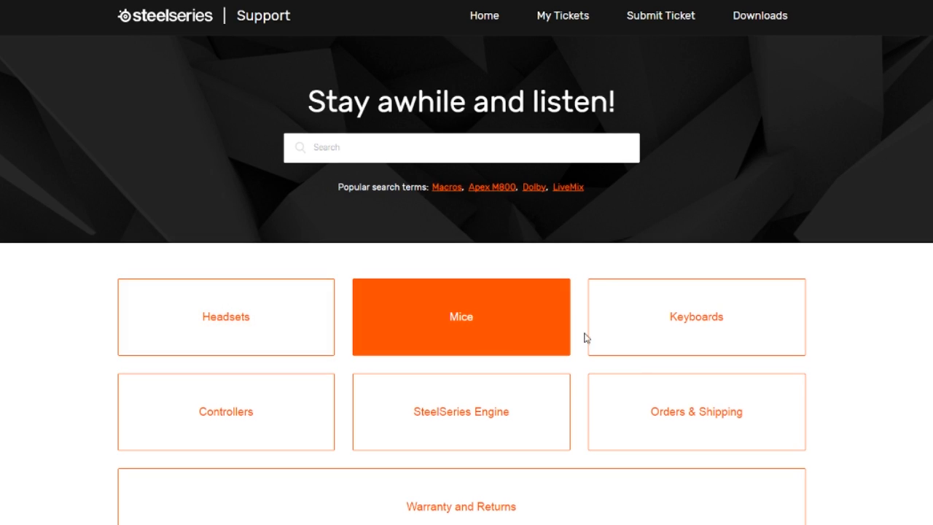
click(460, 316)
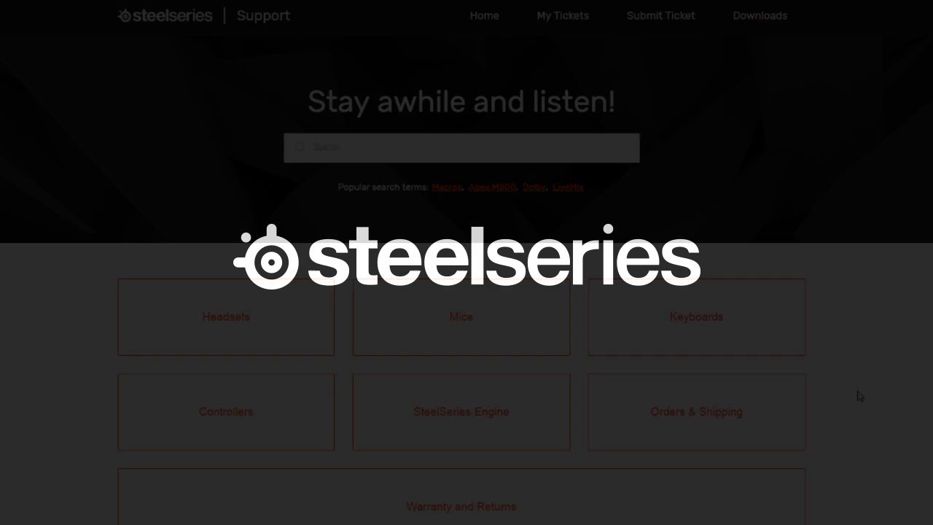